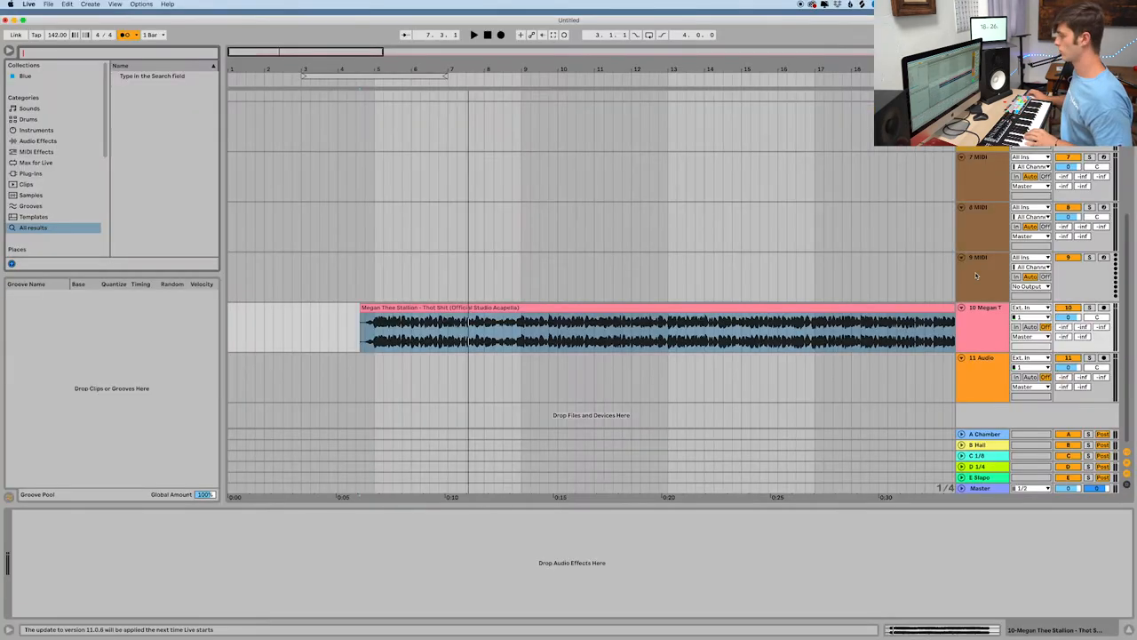
# - Expand the Kicks folder and preview 800db Kick.wav as the kick sound
pyautogui.click(17, 249)
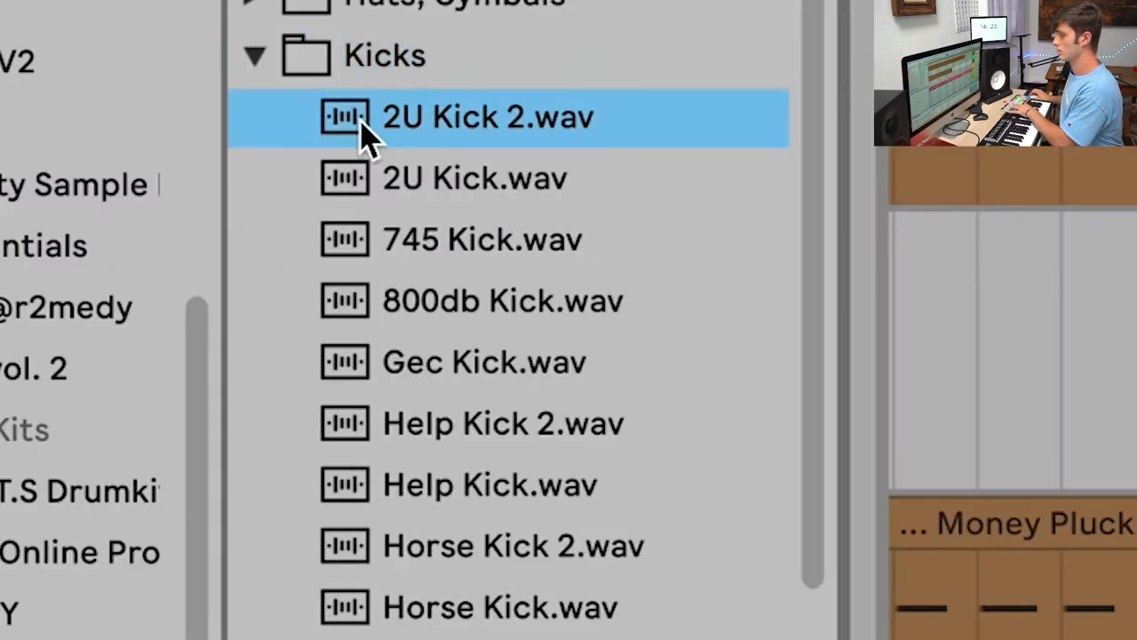
pyautogui.click(502, 300)
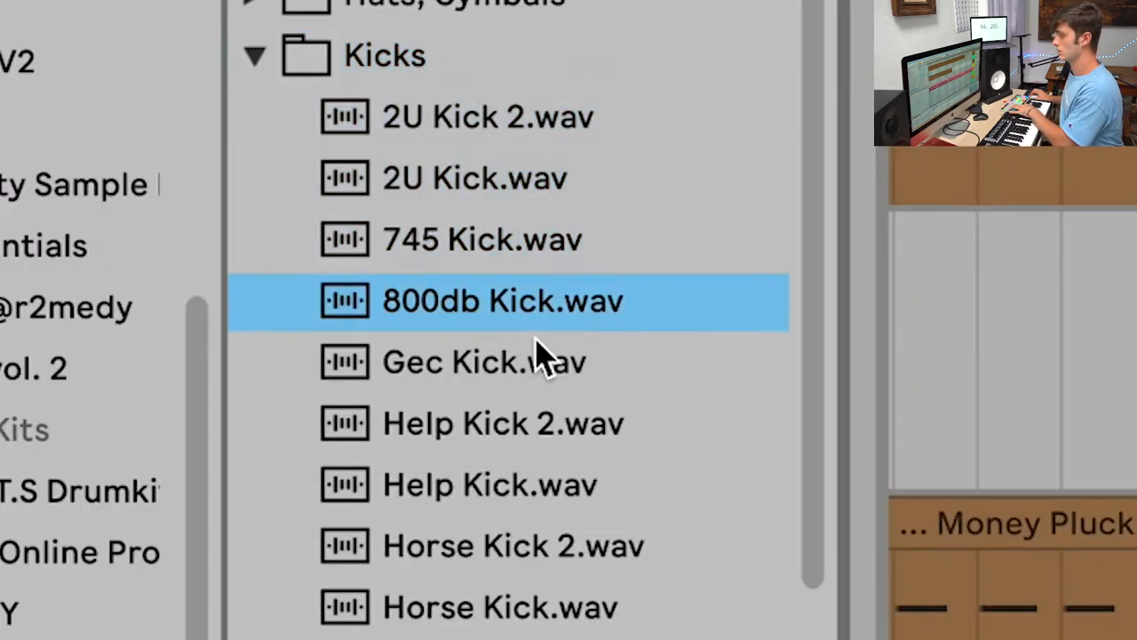
pyautogui.moveTo(533, 365)
pyautogui.write('deci')
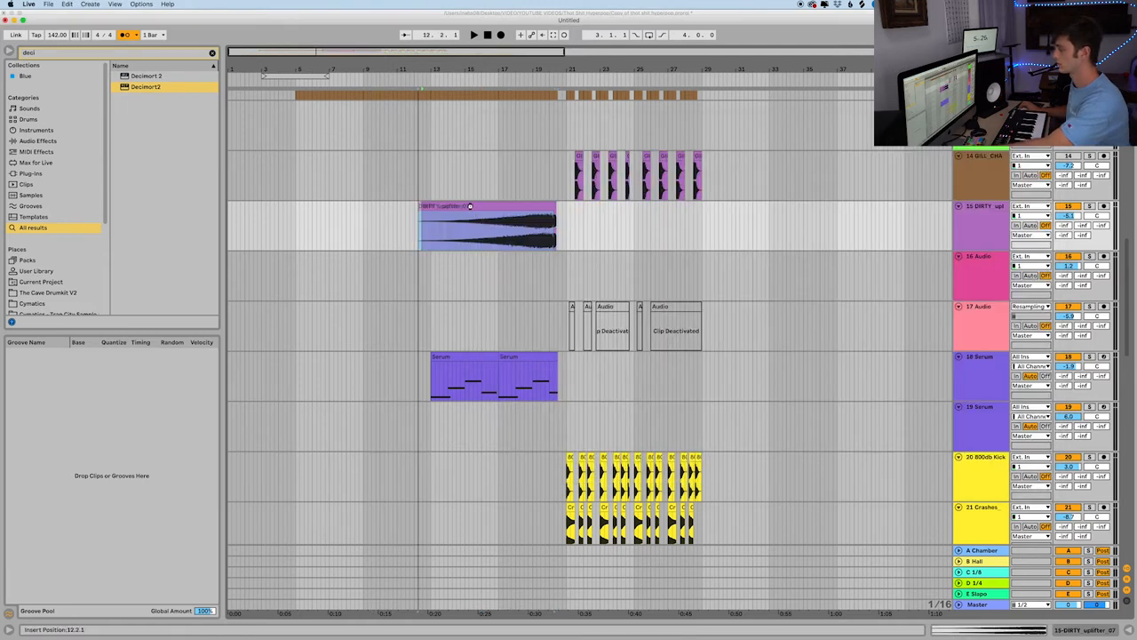
# - Select the 18 Serum track and start arrangement recording of a new MIDI clip
pyautogui.click(487, 227)
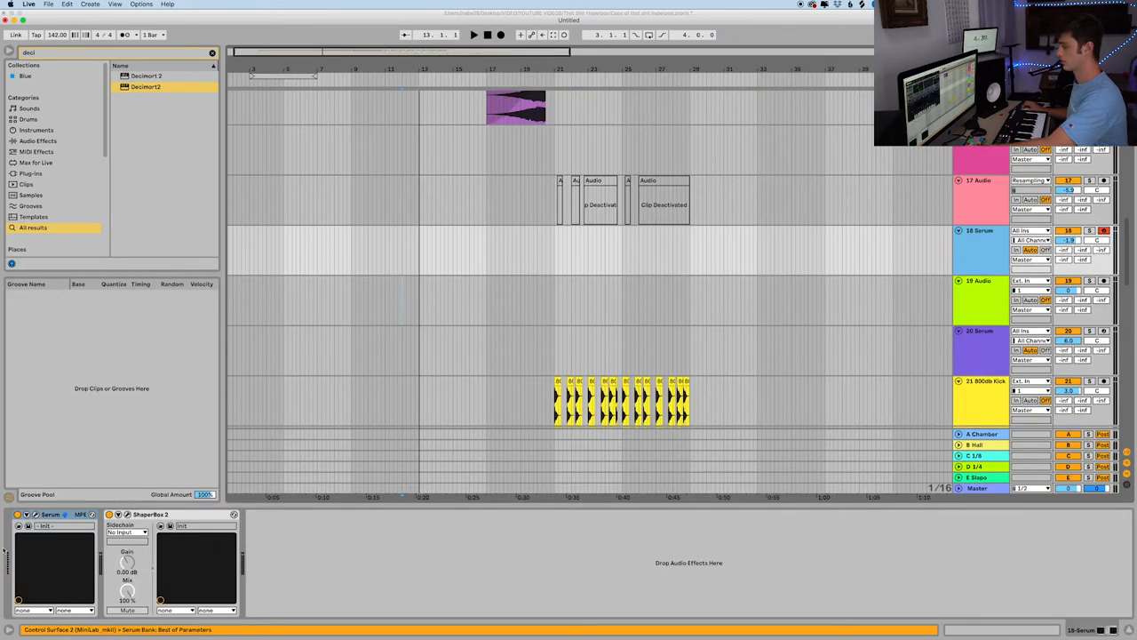
pyautogui.click(474, 35)
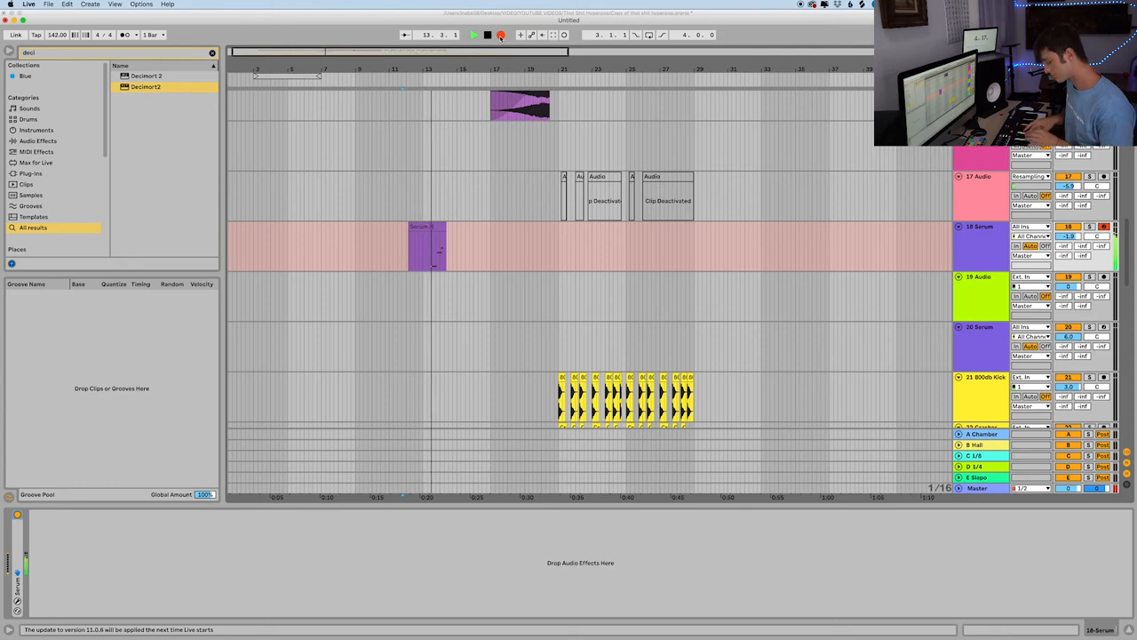